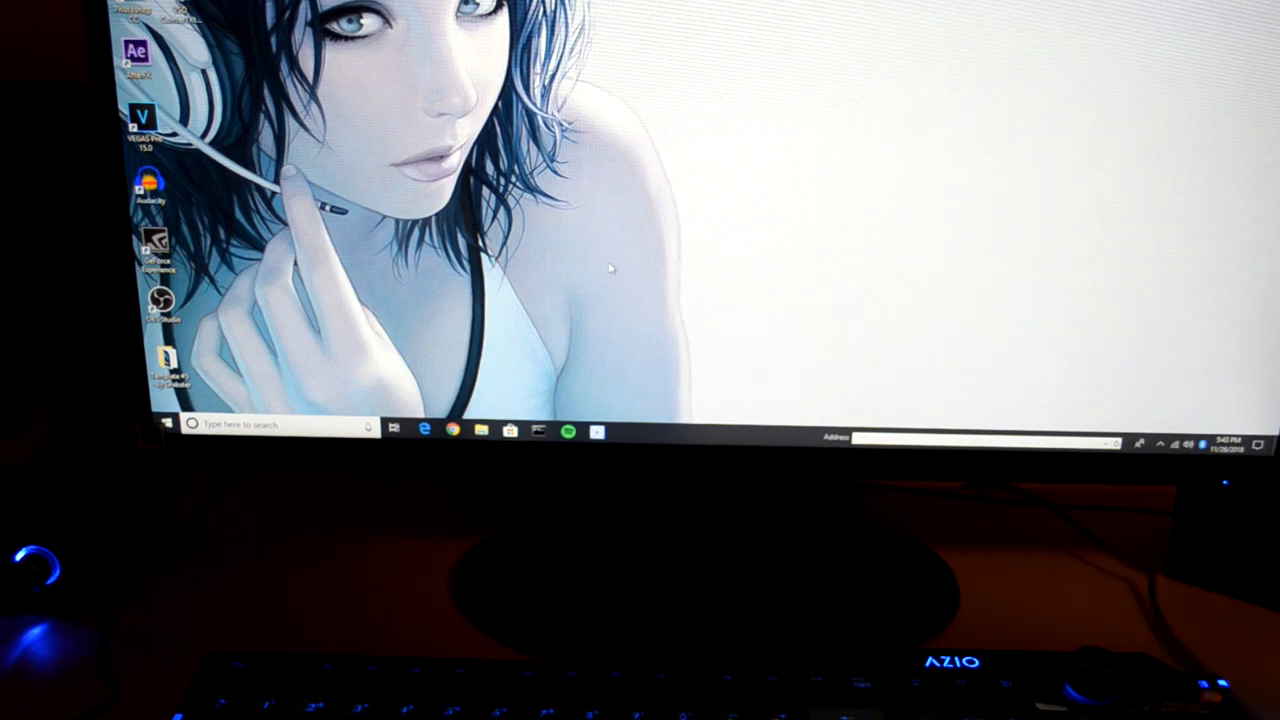
mouse_move(580, 368)
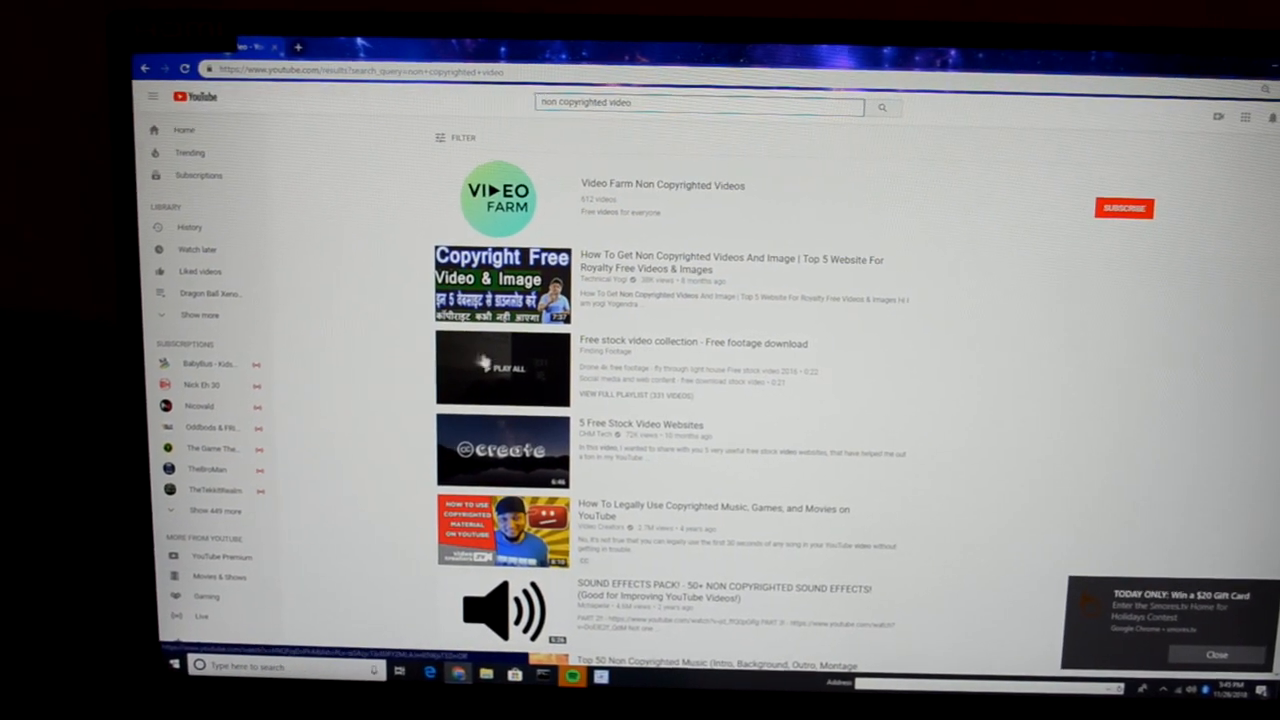
Play the lighthouse-on-rocky-cliff video from the search results.
left_click(502, 368)
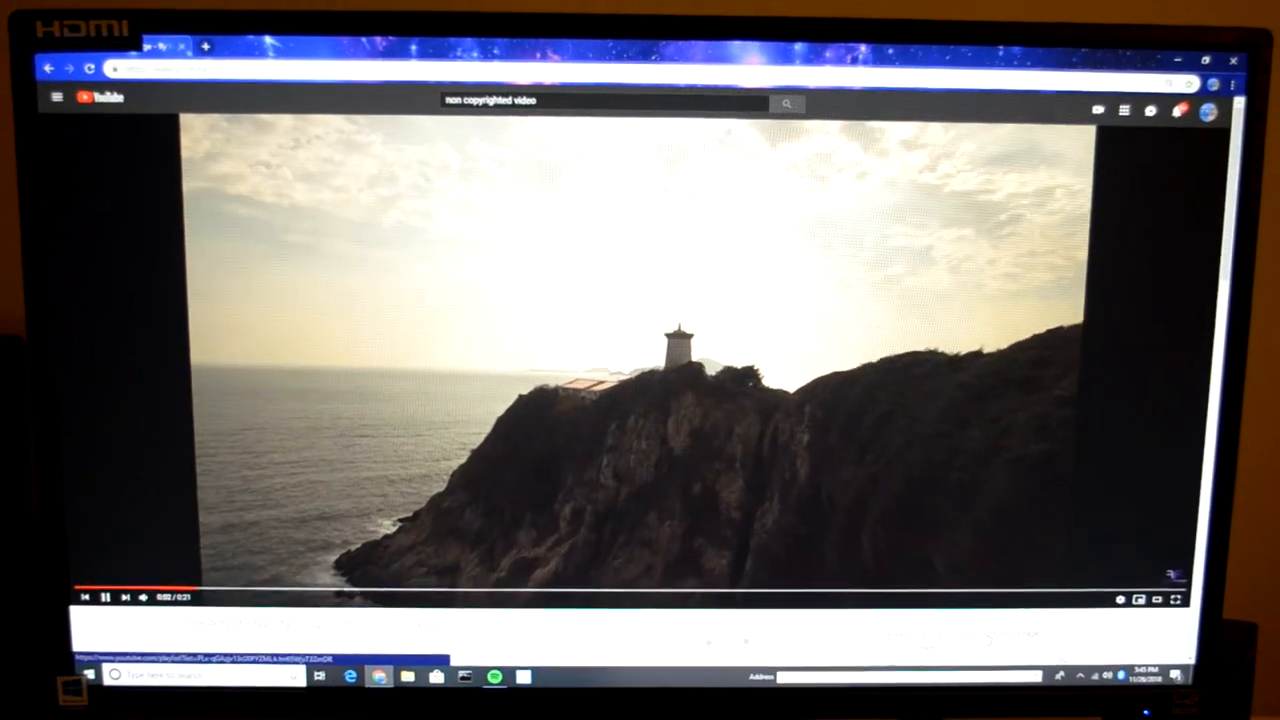
left_click(1178, 600)
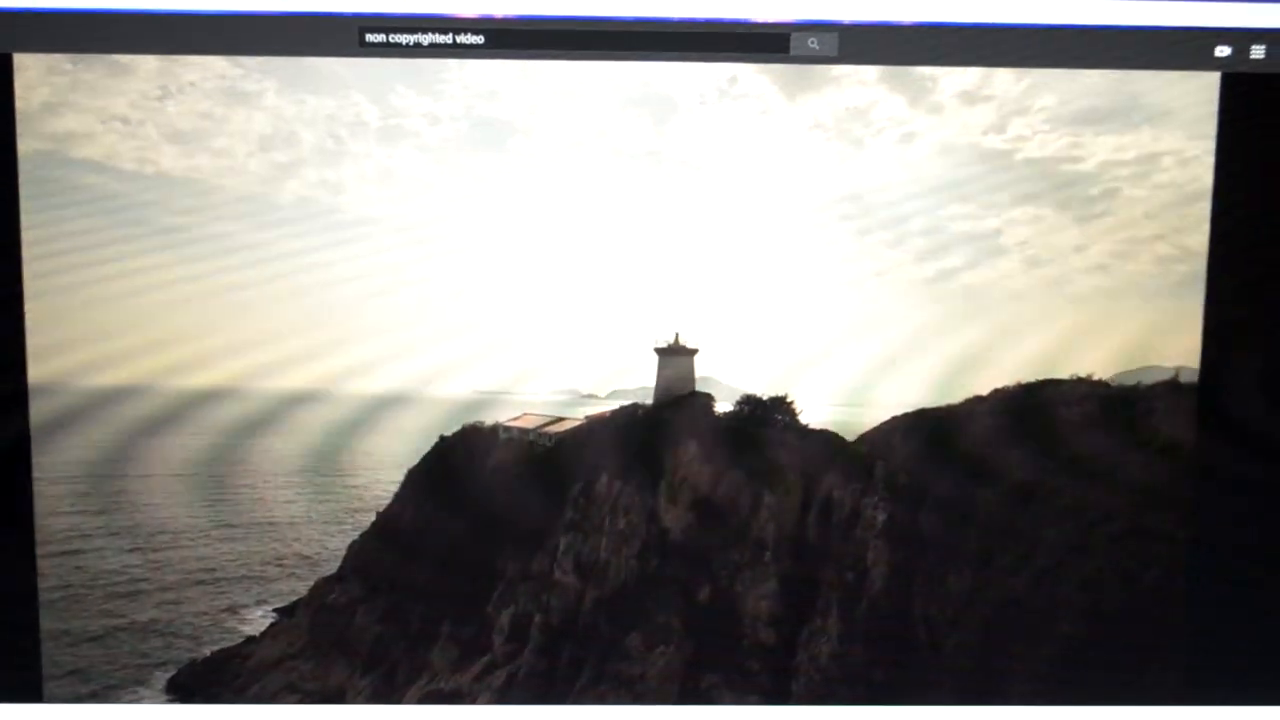